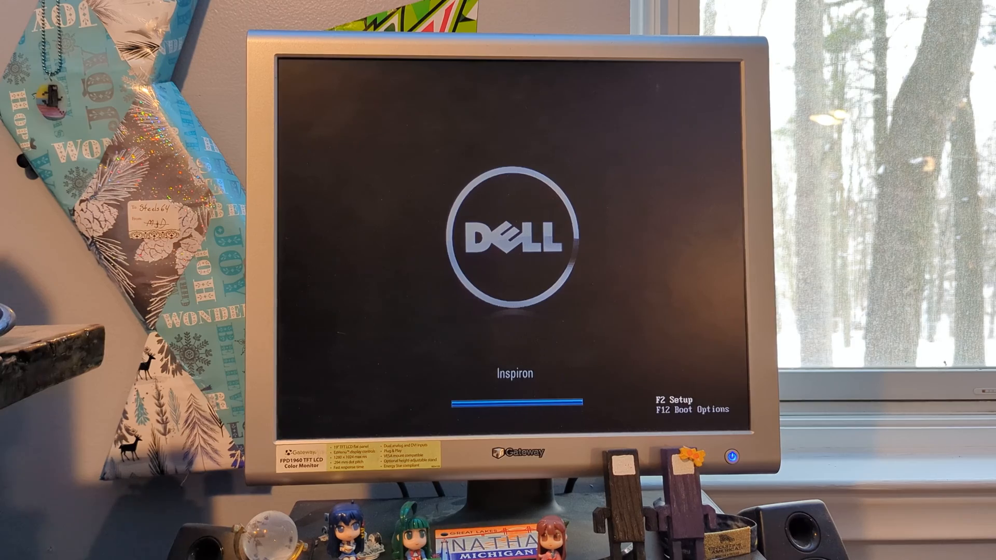
Step: Enter BIOS setup with F2 at boot and go into Standard CMOS Features from the main menu
key(f2)
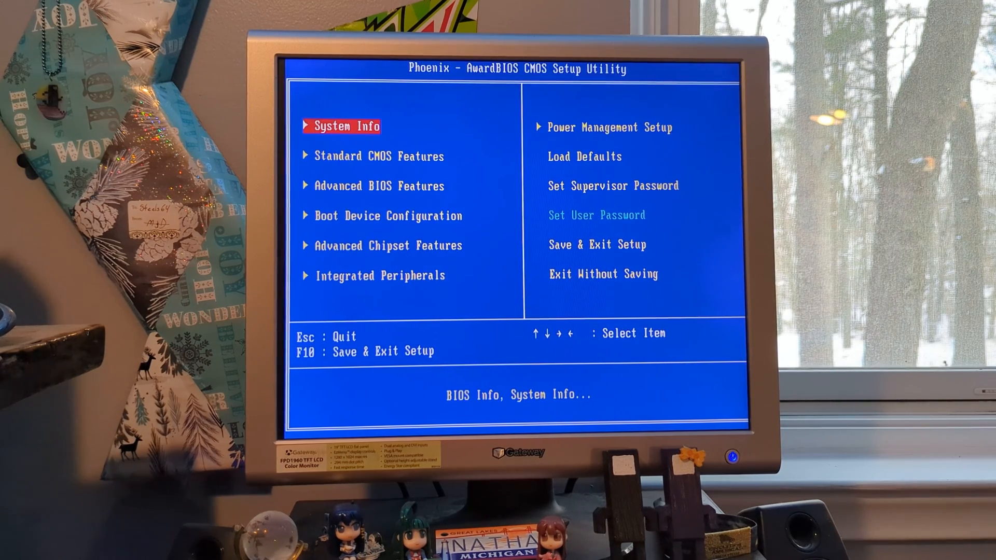
key(Down)
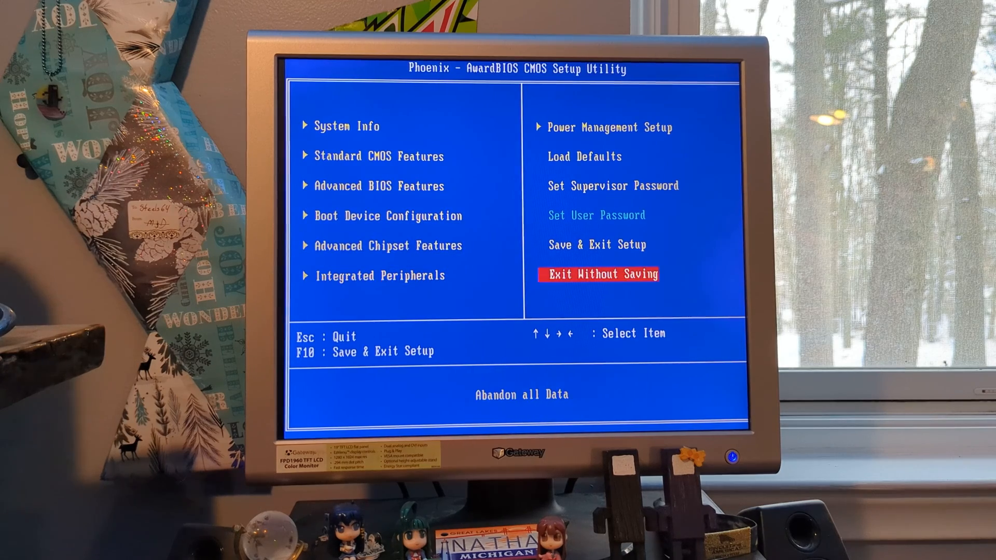
key(Up)
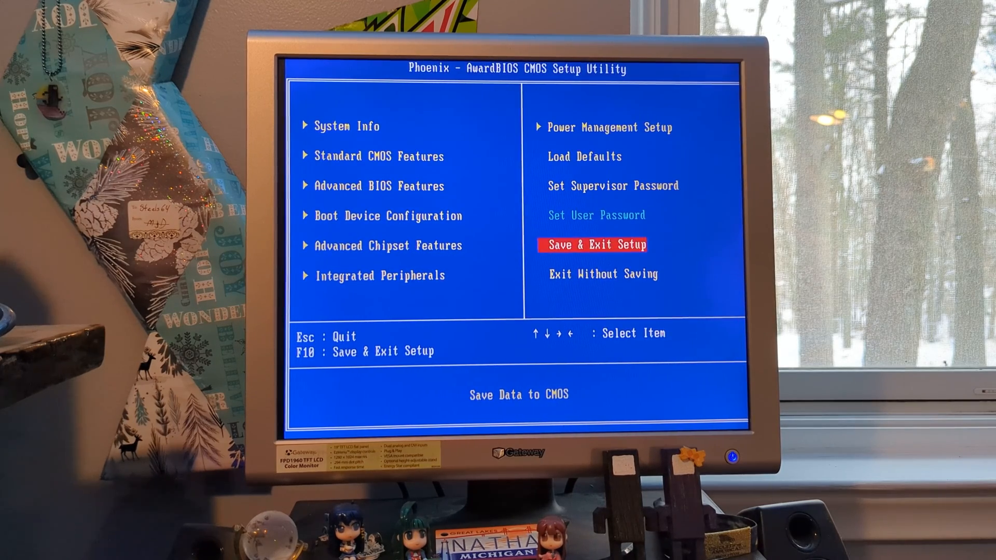
key(enter)
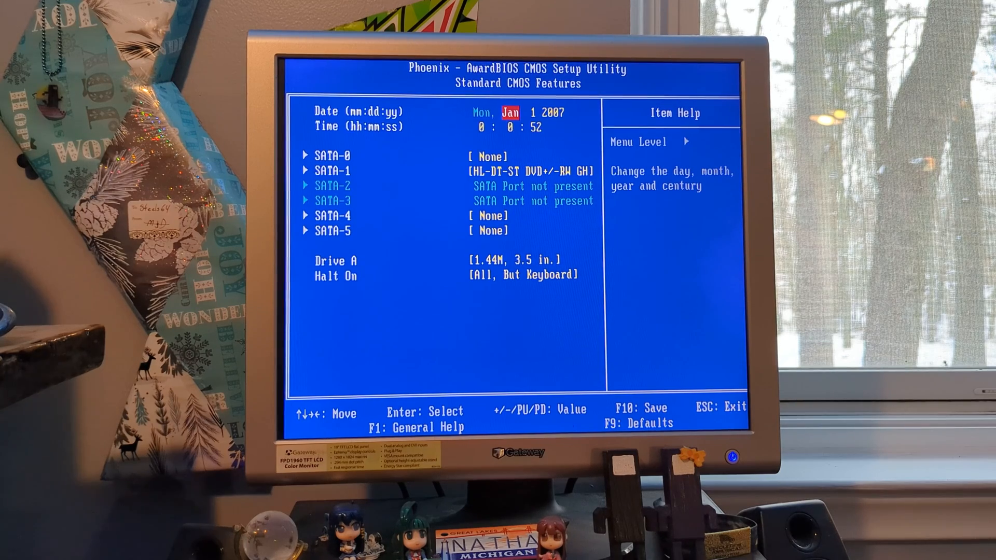
Step: Request Save & Exit Setup (F10) to bring up the save-to-CMOS confirmation
key(F10)
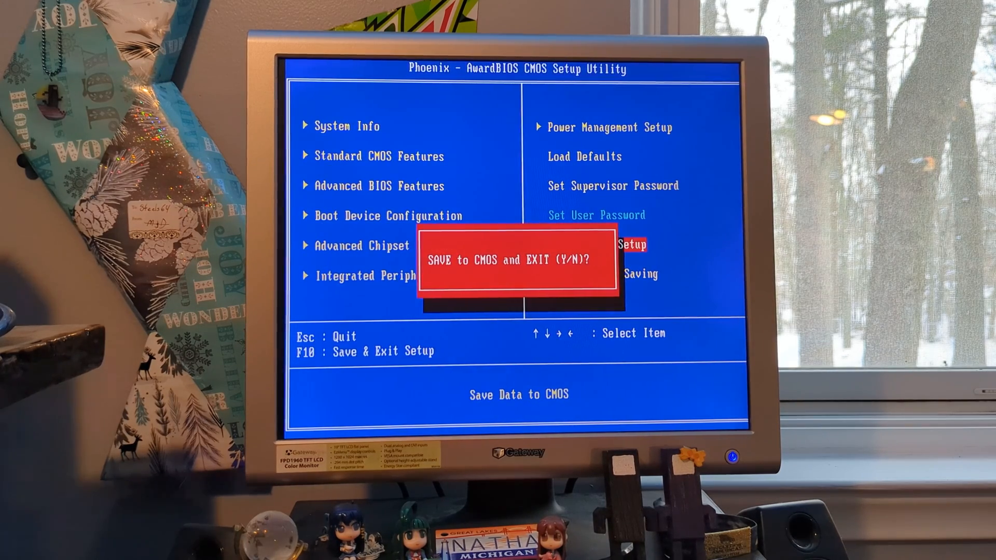